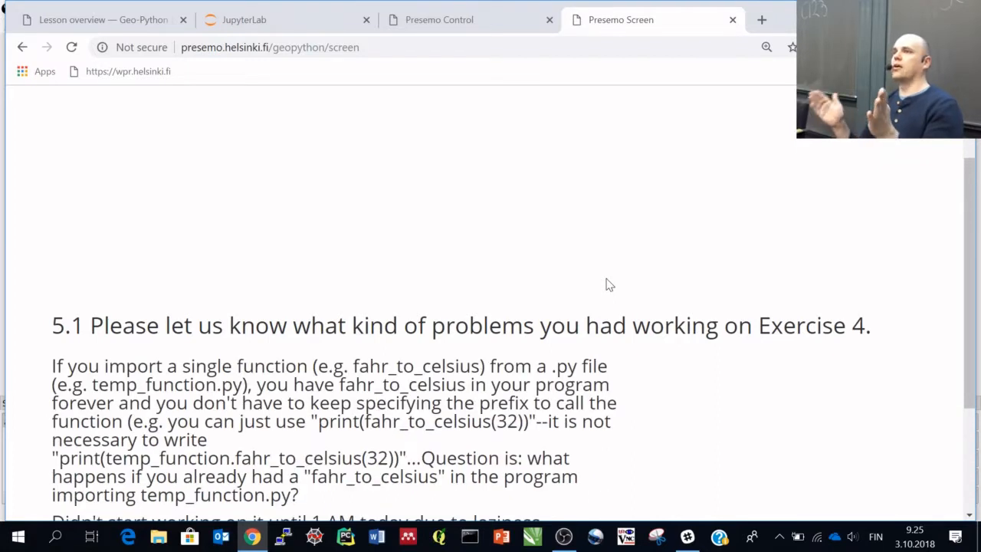
- Scroll through the student questions, then switch to the Geo-Python Lesson 5 overview tab
scroll("down", 3)
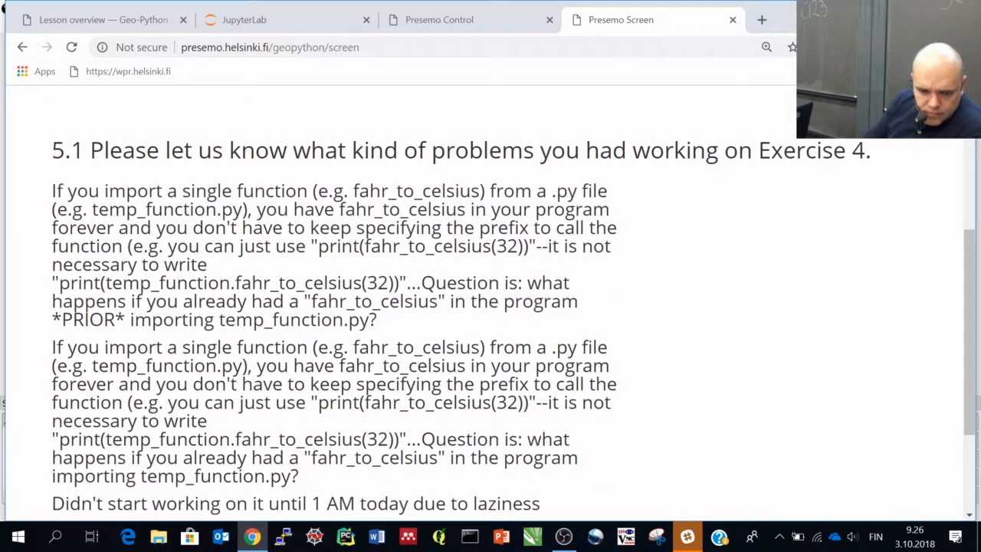
scroll("down", 3)
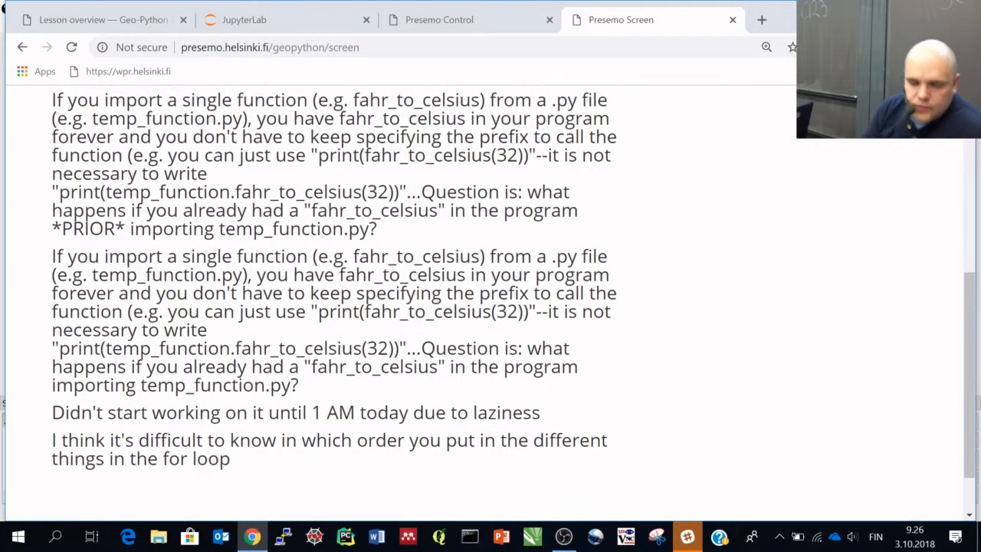
scroll("up", 3)
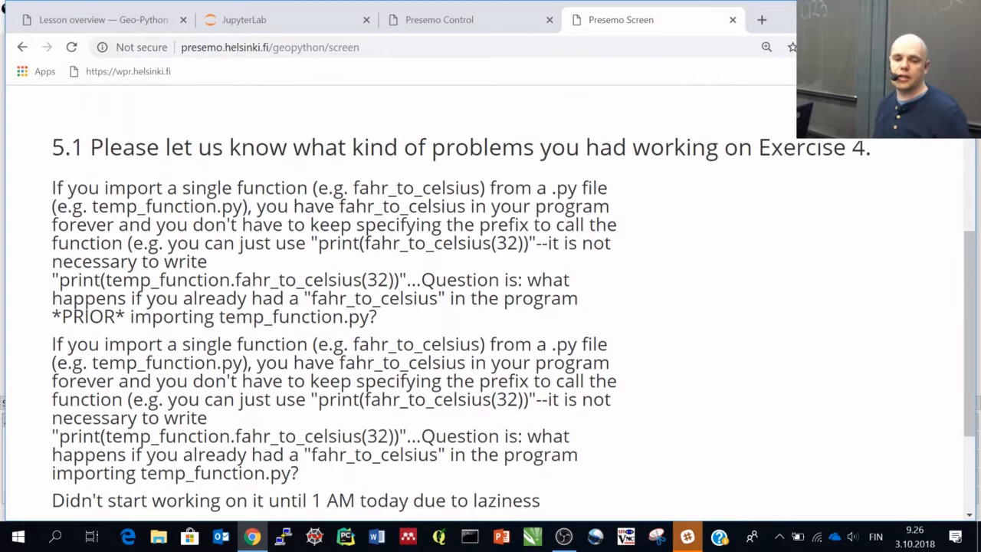
scroll("down", 3)
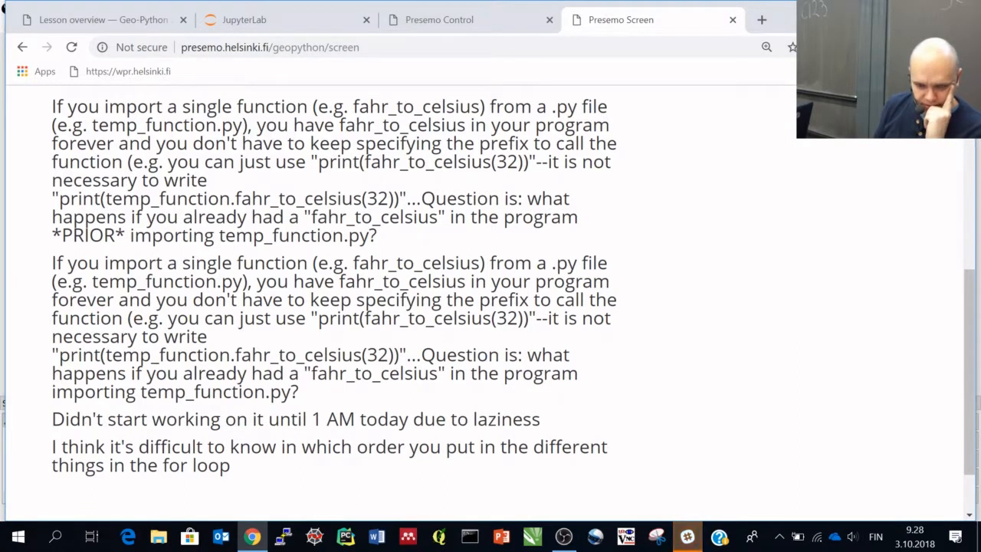
scroll("down", 3)
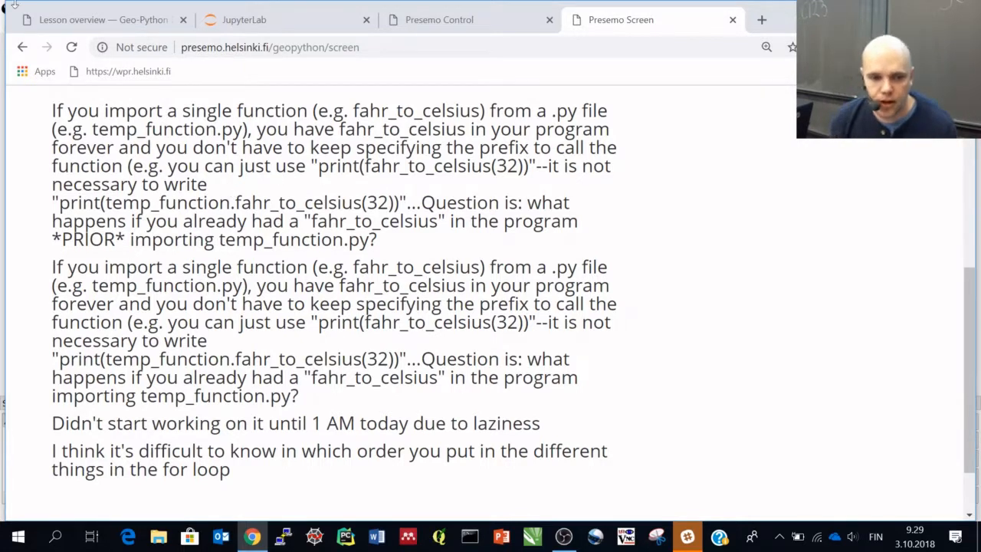
left_click(100, 19)
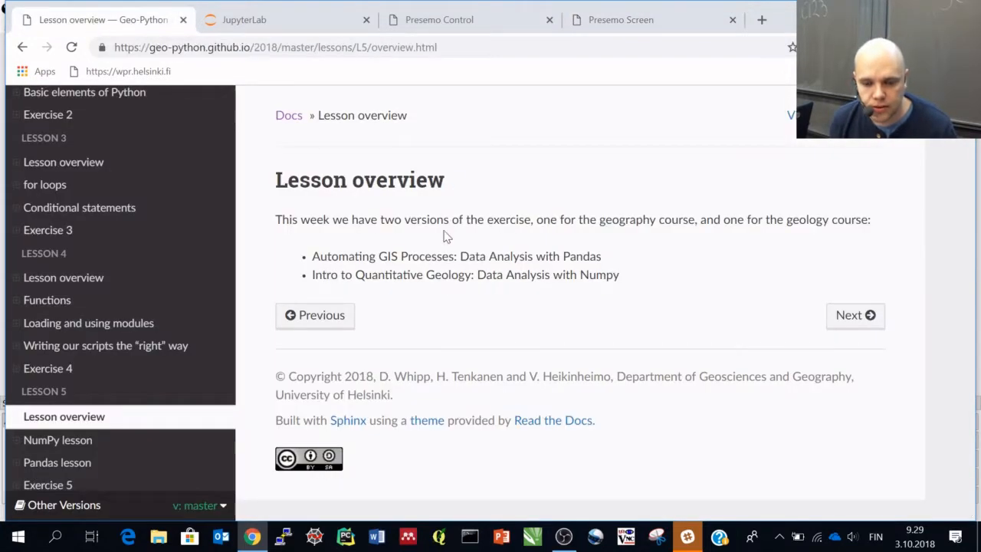